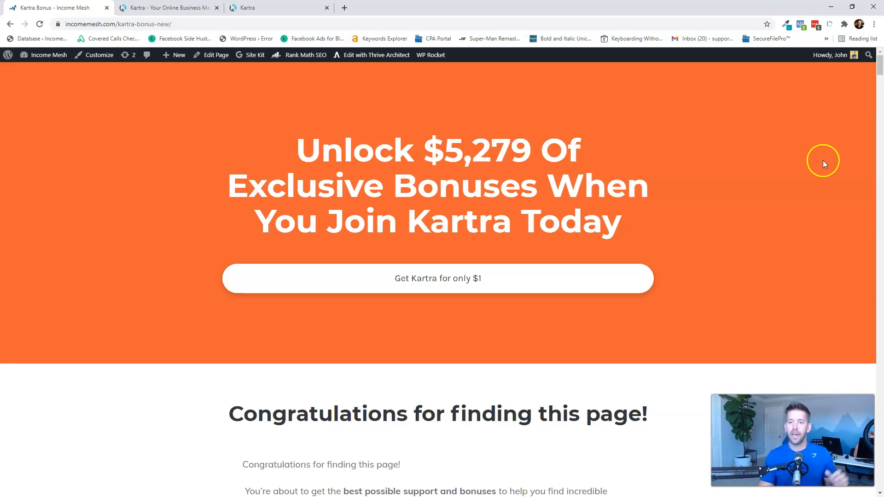
{"action": "mouse_move", "coordinate": [782, 215]}
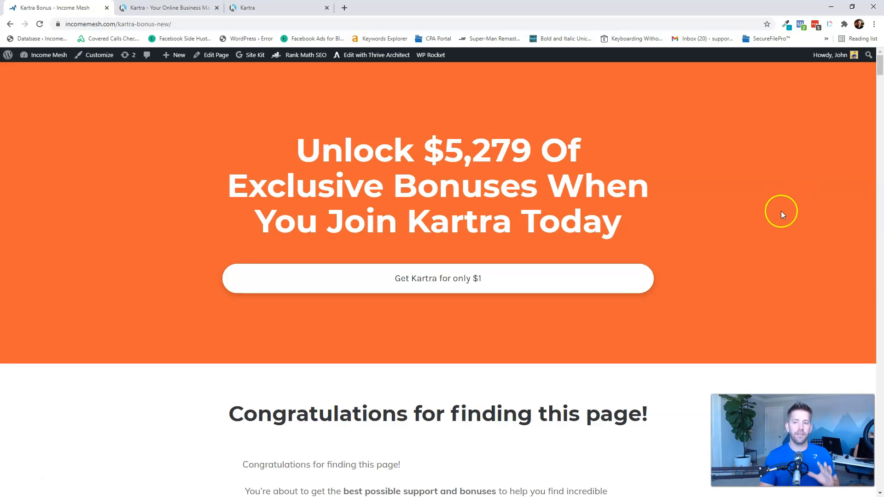
Read down the Income Mesh Kartra bonus page from the hero through Bonus #1 into the Bonus #2 masterclass section.
{"action": "scroll", "scroll_direction": "down", "scroll_amount": 3}
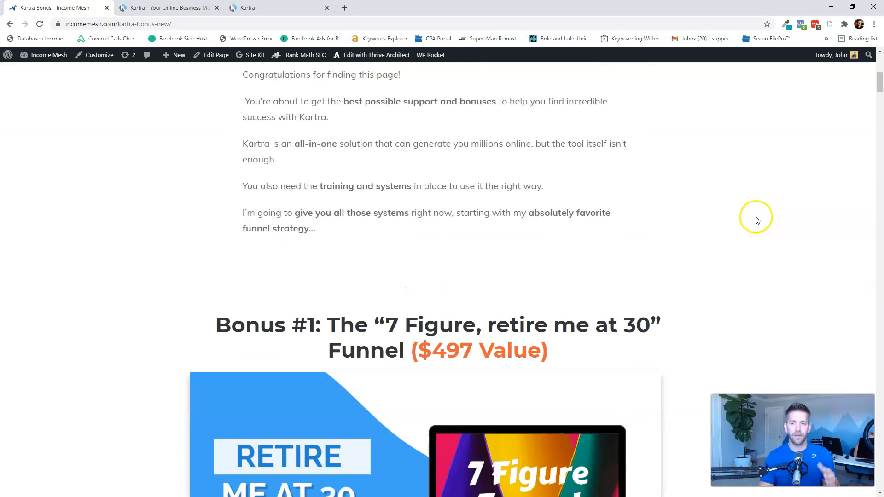
{"action": "scroll", "scroll_direction": "down", "scroll_amount": 3}
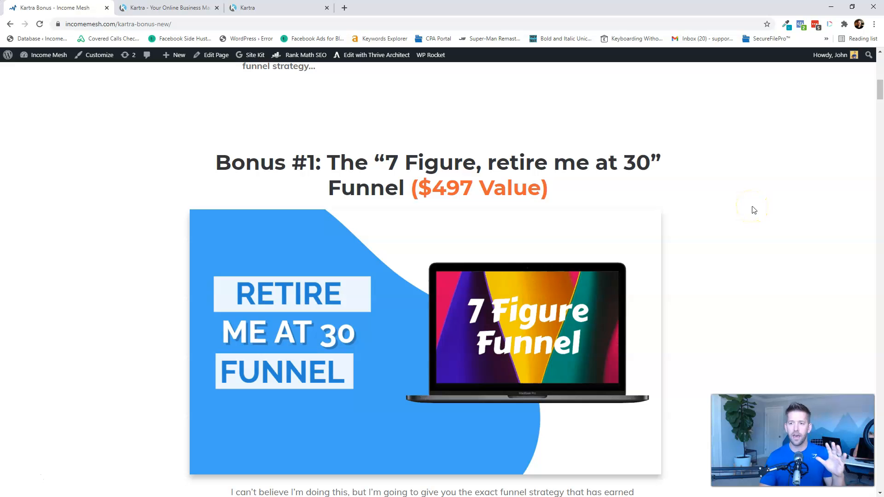
{"action": "scroll", "scroll_direction": "down", "scroll_amount": 3}
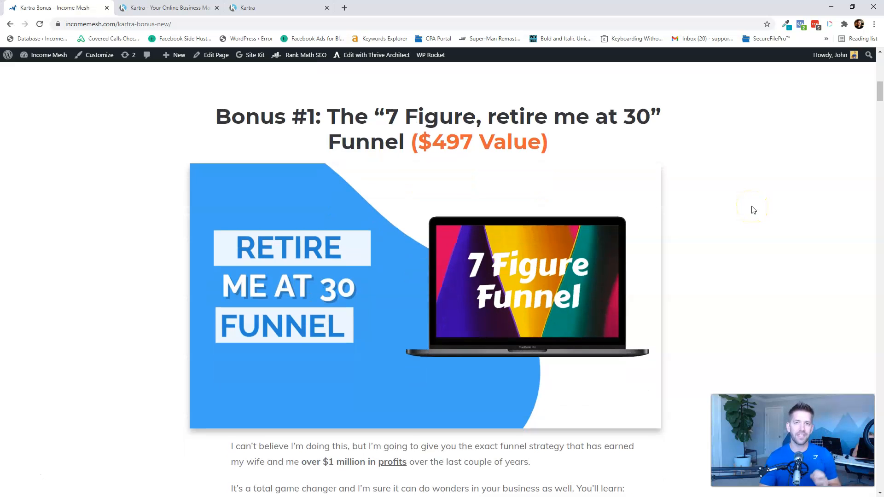
{"action": "scroll", "scroll_direction": "down", "scroll_amount": 3}
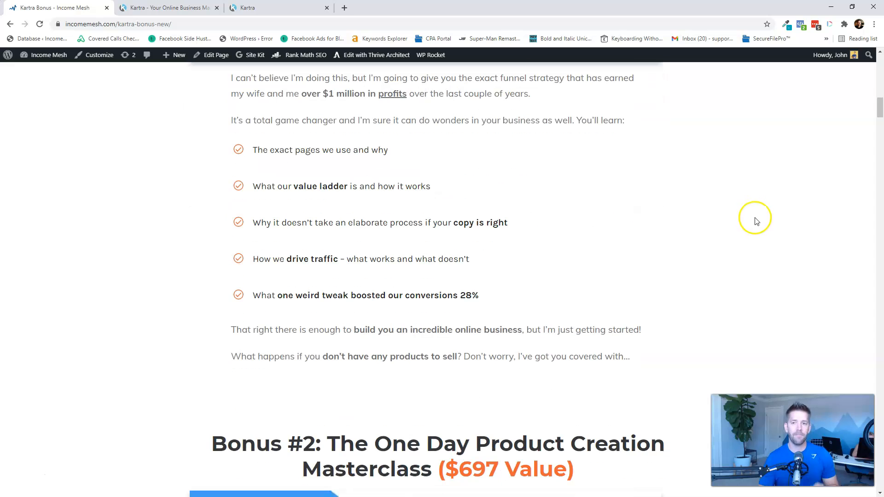
{"action": "scroll", "scroll_direction": "down", "scroll_amount": 3}
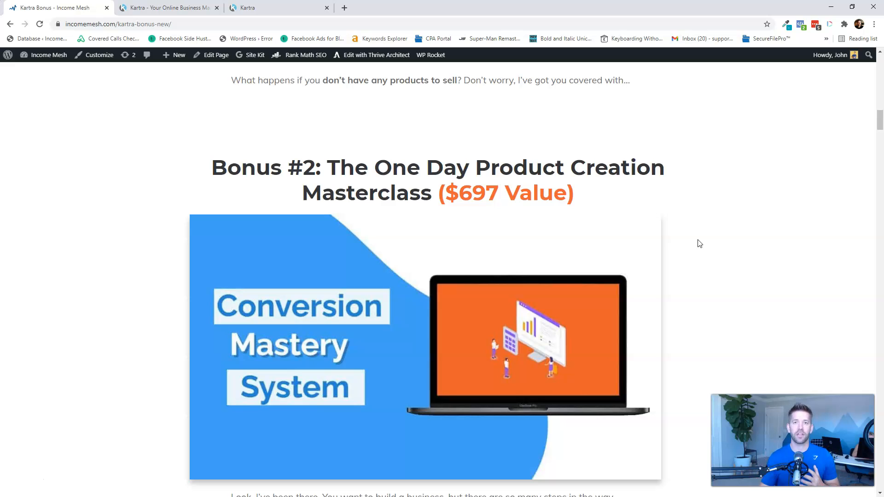
Continue down the bonus page past Bonuses #3–#7 to the Detailed Instructions To Claim Your Bonuses section.
{"action": "scroll", "scroll_direction": "down", "scroll_amount": 3}
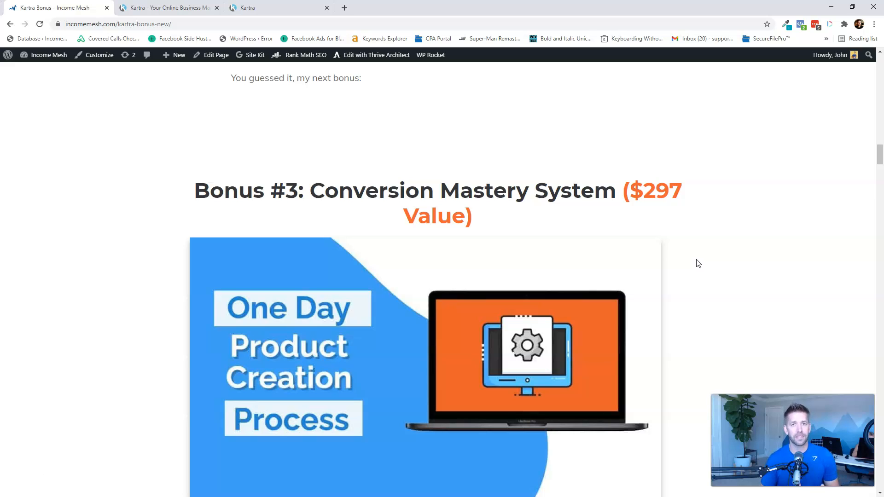
{"action": "scroll", "scroll_direction": "down", "scroll_amount": 3}
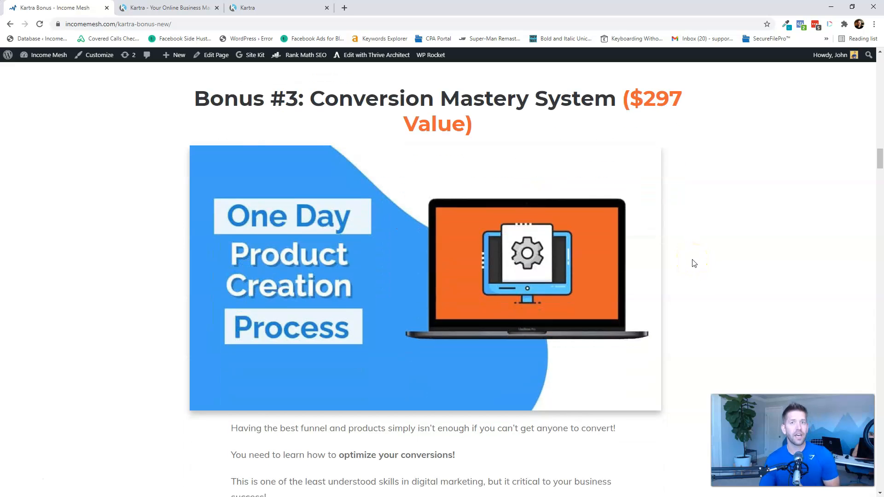
{"action": "scroll", "scroll_direction": "down", "scroll_amount": 3}
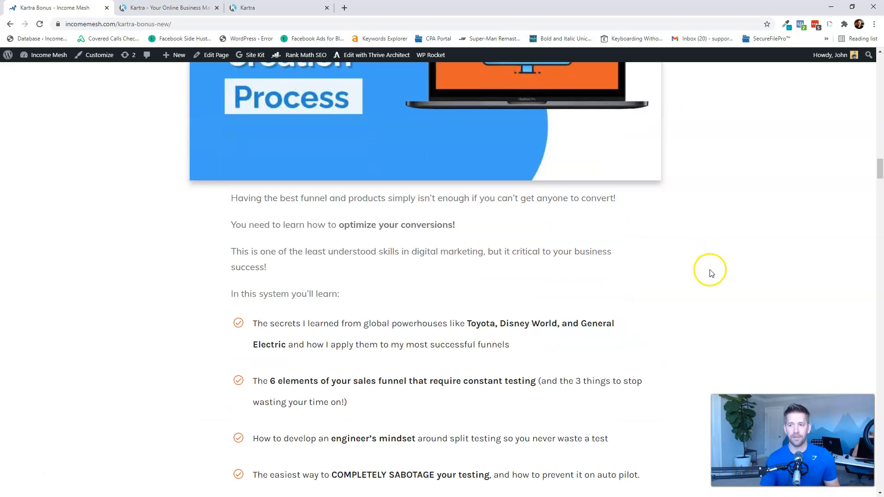
{"action": "scroll", "scroll_direction": "down", "scroll_amount": 3}
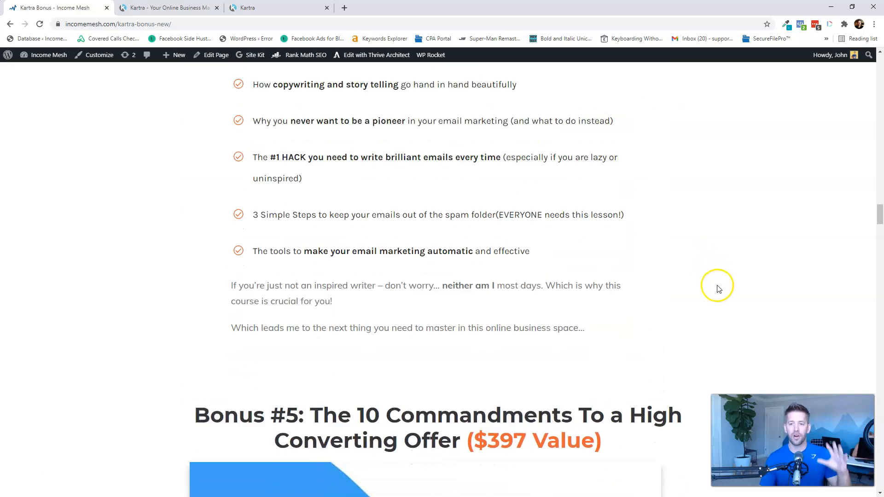
{"action": "scroll", "scroll_direction": "down", "scroll_amount": 3}
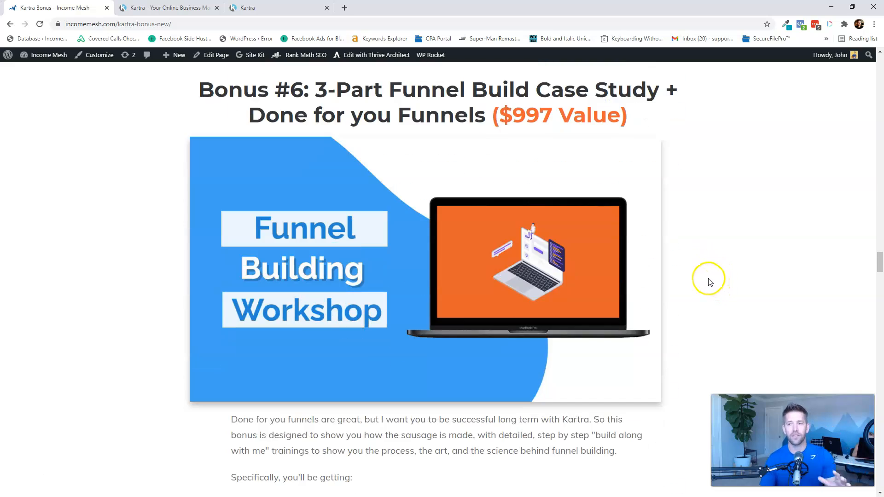
{"action": "scroll", "scroll_direction": "down", "scroll_amount": 3}
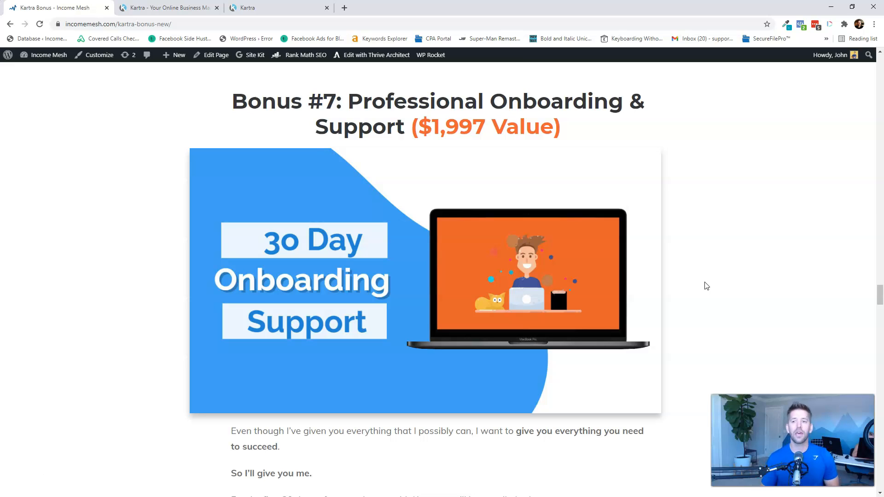
{"action": "scroll", "scroll_direction": "down", "scroll_amount": 3}
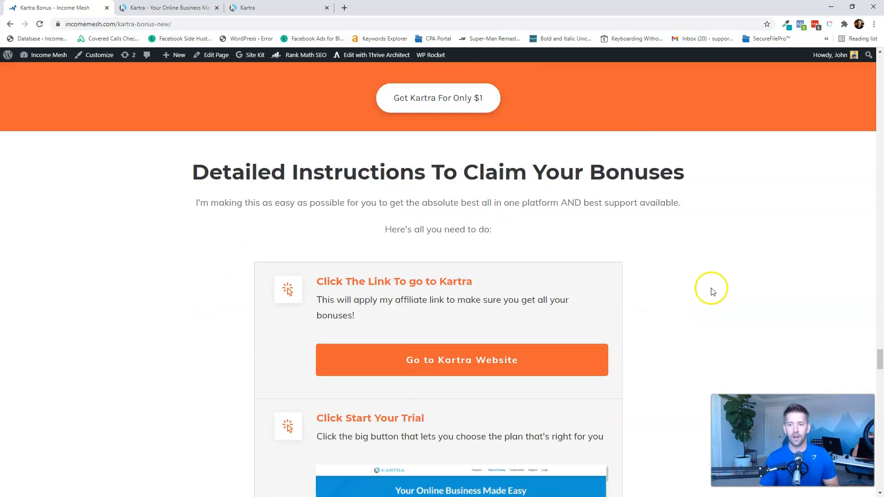
{"action": "scroll", "scroll_direction": "down", "scroll_amount": 3}
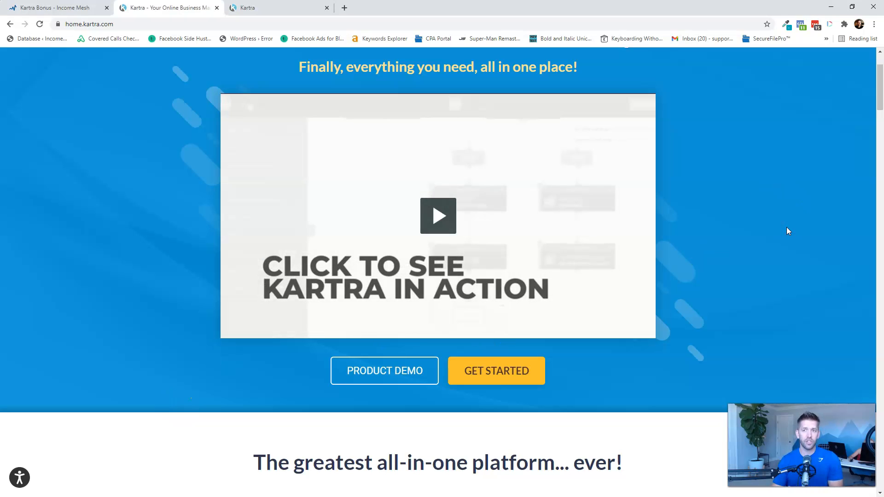
Read down the Kartra home page feature cards, highlighting the Kartra Leads feature name.
{"action": "scroll", "scroll_direction": "down", "scroll_amount": 3}
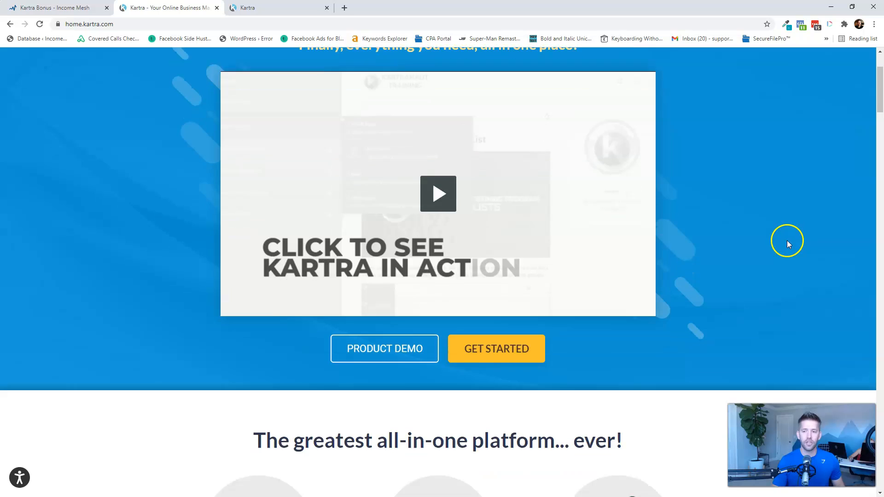
{"action": "scroll", "scroll_direction": "down", "scroll_amount": 3}
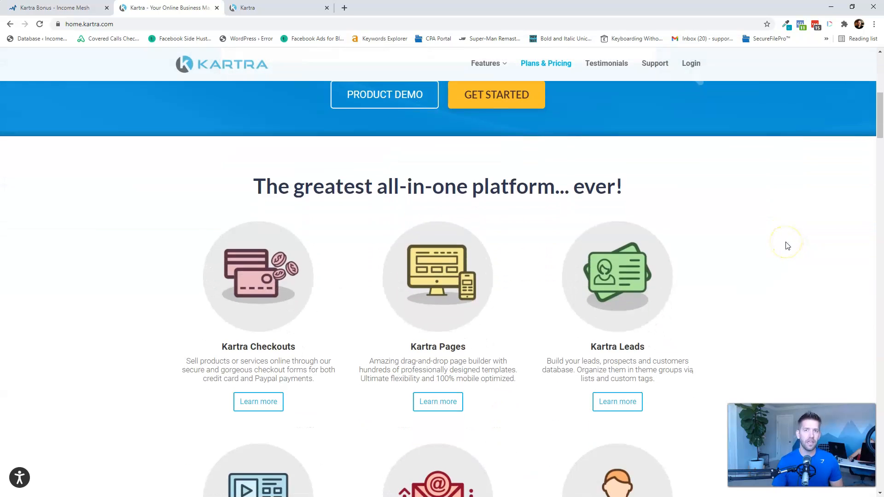
{"action": "mouse_move", "coordinate": [787, 245]}
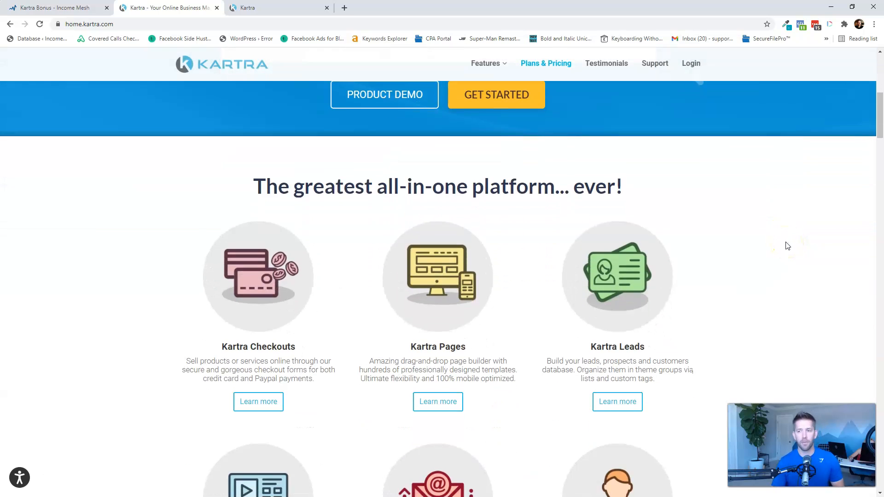
{"action": "mouse_move", "coordinate": [775, 248]}
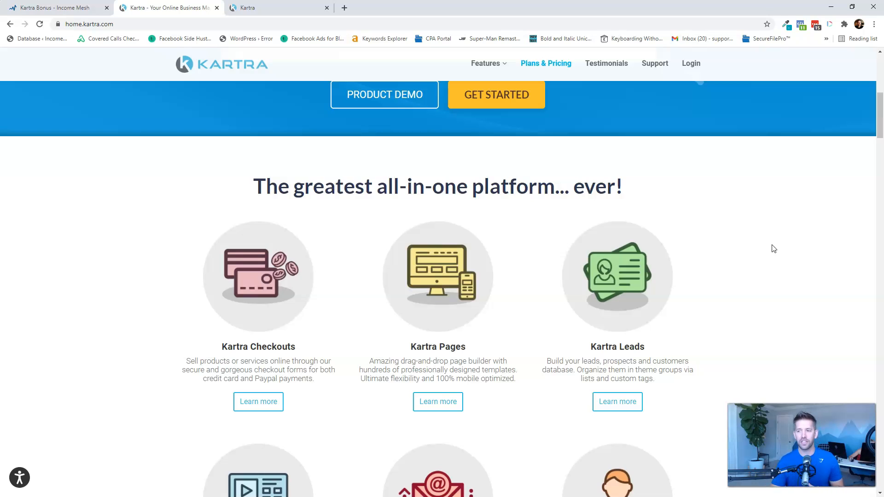
{"action": "scroll", "scroll_direction": "down", "scroll_amount": 3}
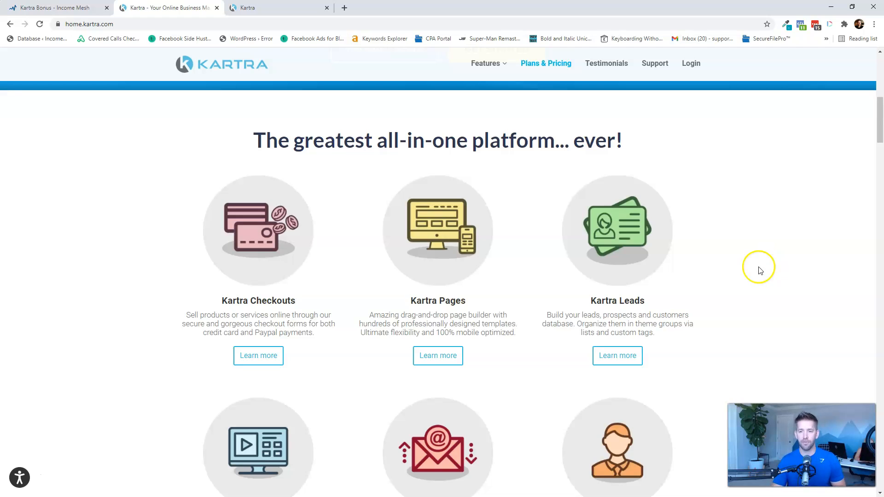
{"action": "double_click", "coordinate": [272, 300]}
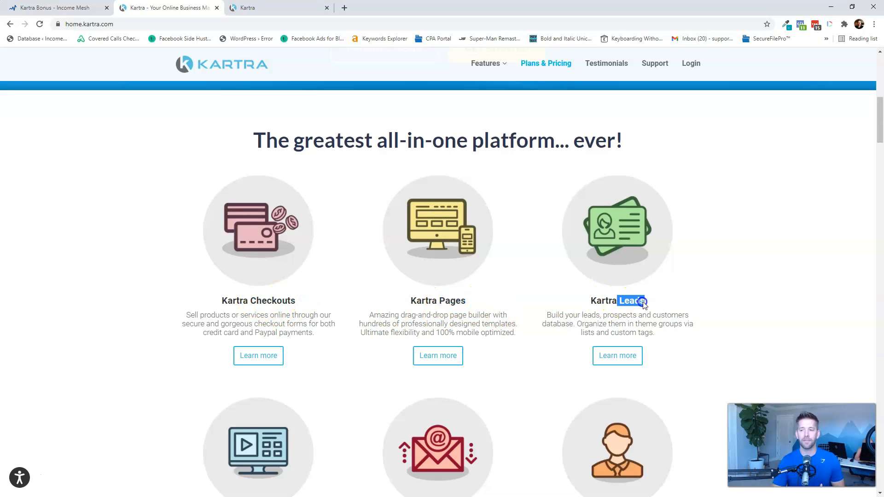
{"action": "scroll", "scroll_direction": "down", "scroll_amount": 3}
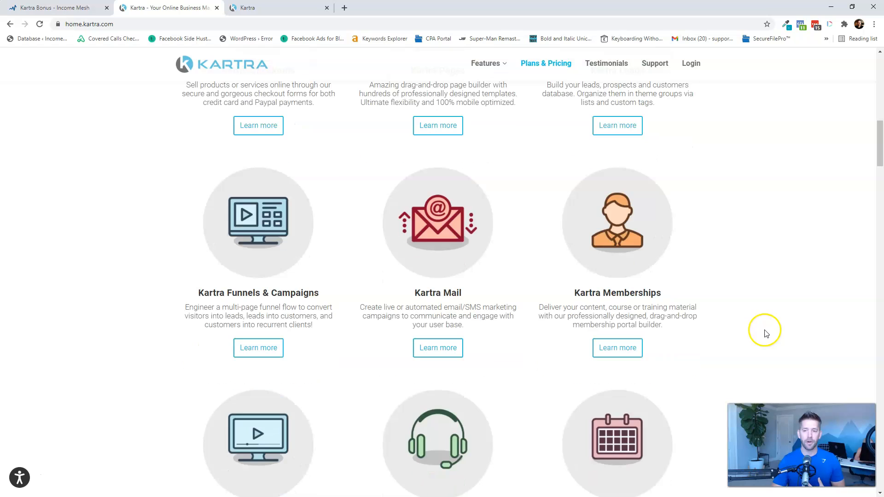
{"action": "scroll", "scroll_direction": "down", "scroll_amount": 3}
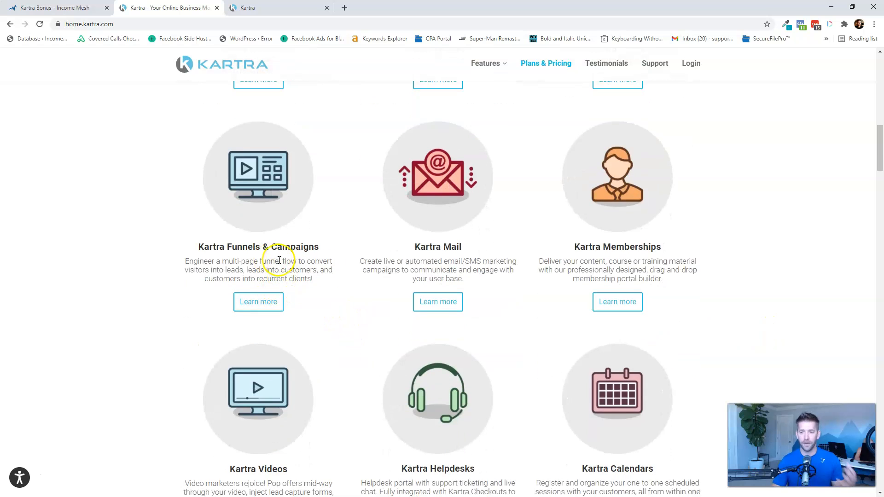
{"action": "scroll", "scroll_direction": "down", "scroll_amount": 3}
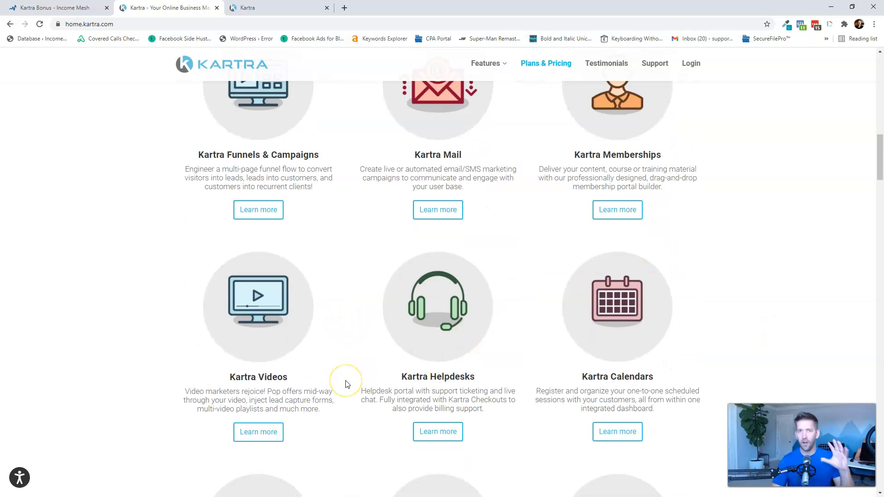
{"action": "mouse_move", "coordinate": [346, 384]}
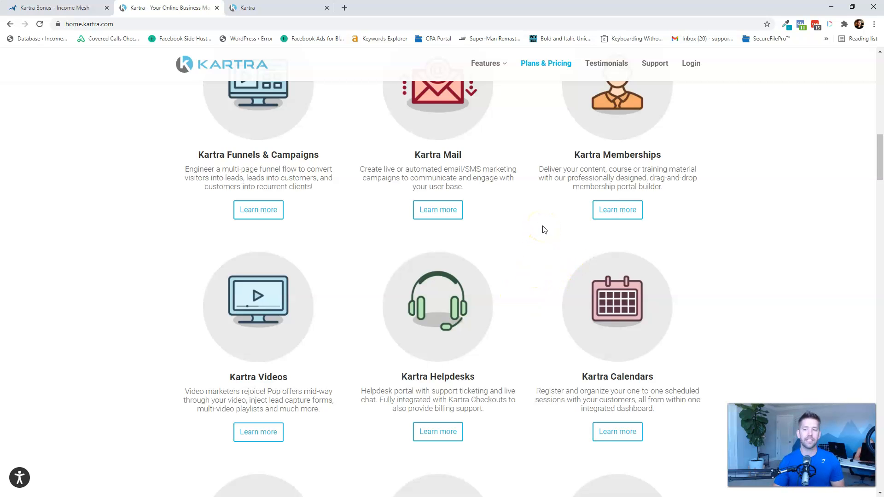
Continue through the feature cards, highlighting Kartra Helpdesks, down to 'What makes Kartra so different?'.
{"action": "scroll", "scroll_direction": "down", "scroll_amount": 3}
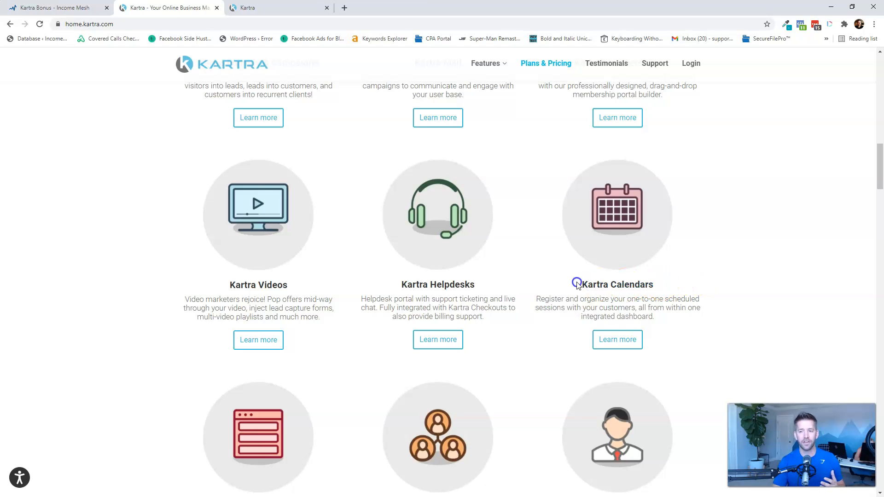
{"action": "scroll", "scroll_direction": "down", "scroll_amount": 3}
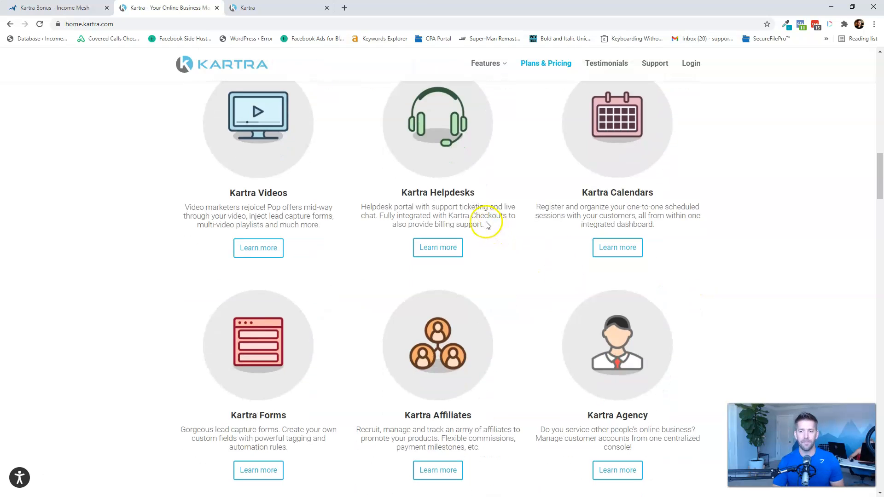
{"action": "double_click", "coordinate": [437, 193]}
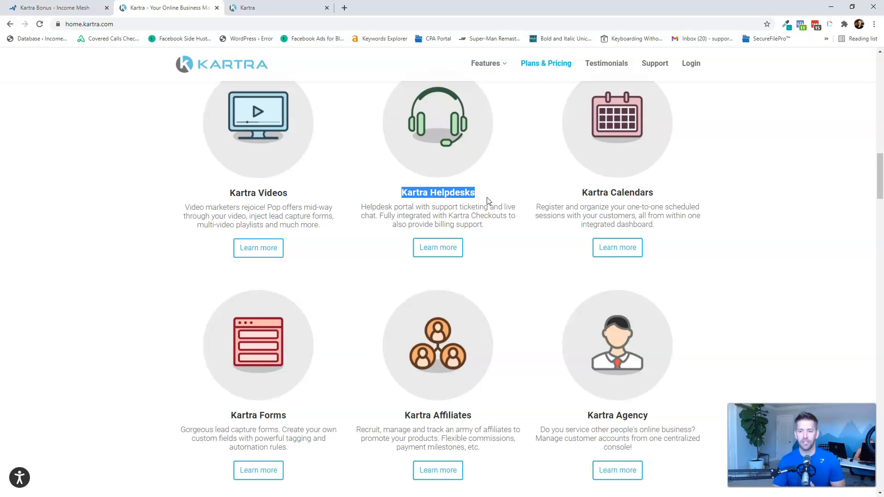
{"action": "scroll", "scroll_direction": "down", "scroll_amount": 3}
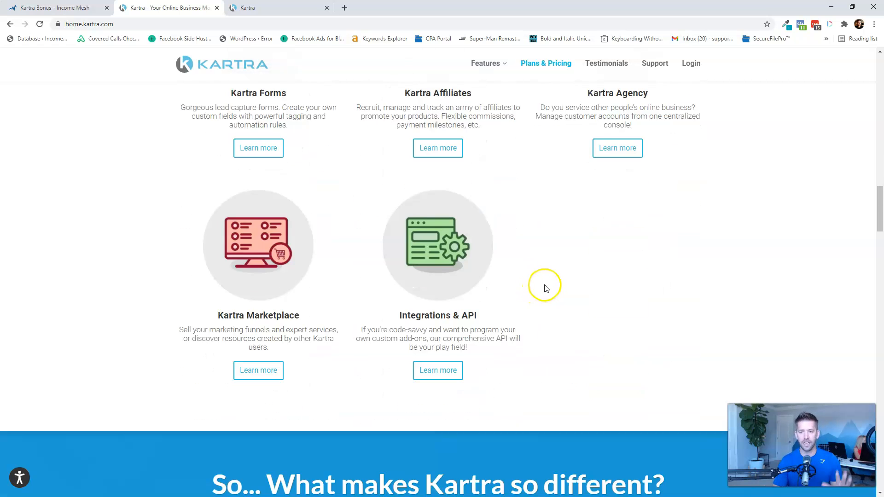
{"action": "scroll", "scroll_direction": "down", "scroll_amount": 3}
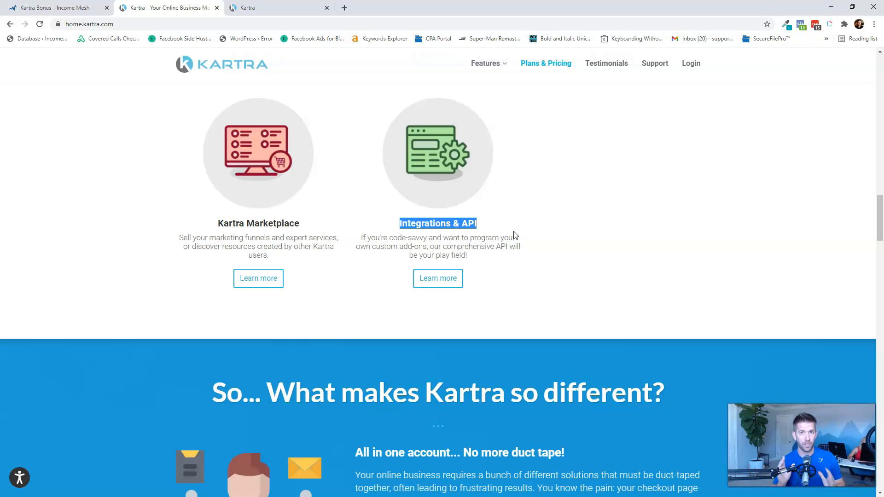
Read through the all-in-one, fewer-failures and beginners-and-pros points to 'It's all safe in the cloud'.
{"action": "scroll", "scroll_direction": "down", "scroll_amount": 3}
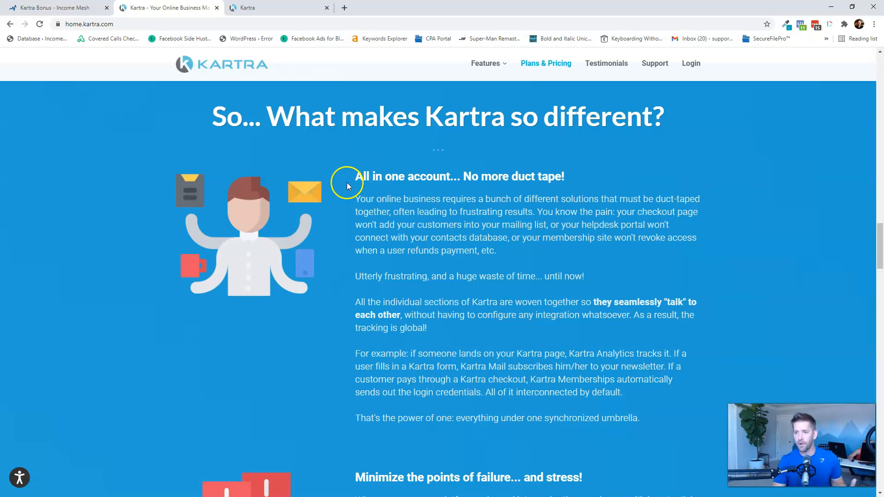
{"action": "mouse_move", "coordinate": [465, 179]}
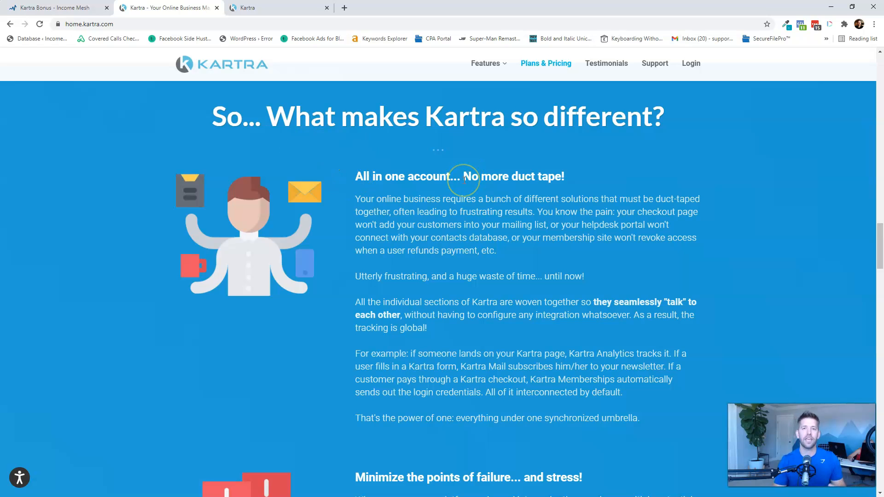
{"action": "scroll", "scroll_direction": "down", "scroll_amount": 3}
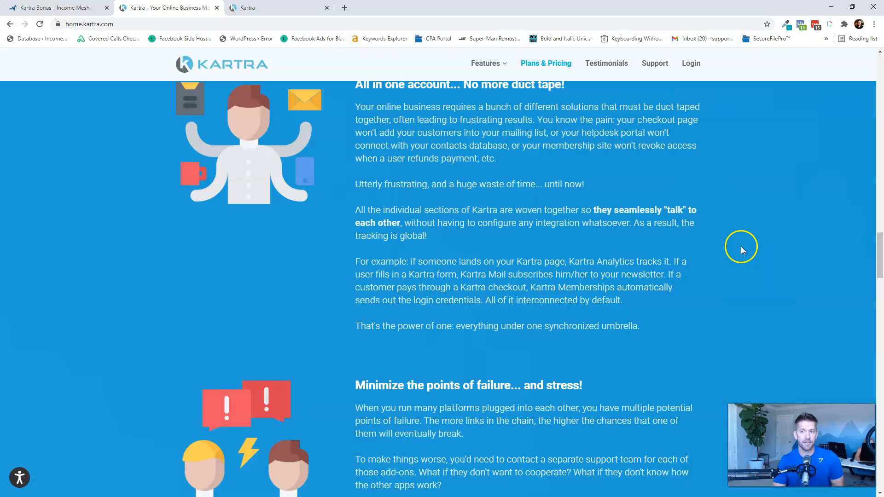
{"action": "scroll", "scroll_direction": "down", "scroll_amount": 3}
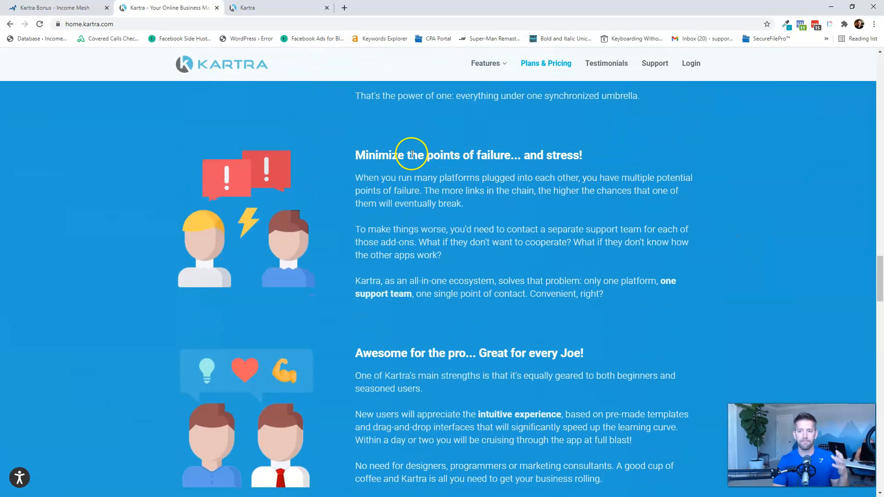
{"action": "scroll", "scroll_direction": "down", "scroll_amount": 3}
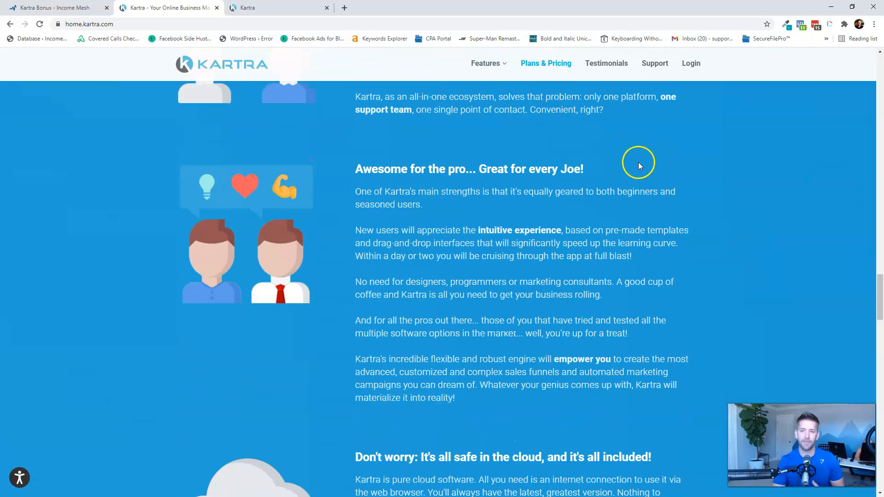
{"action": "mouse_move", "coordinate": [640, 164]}
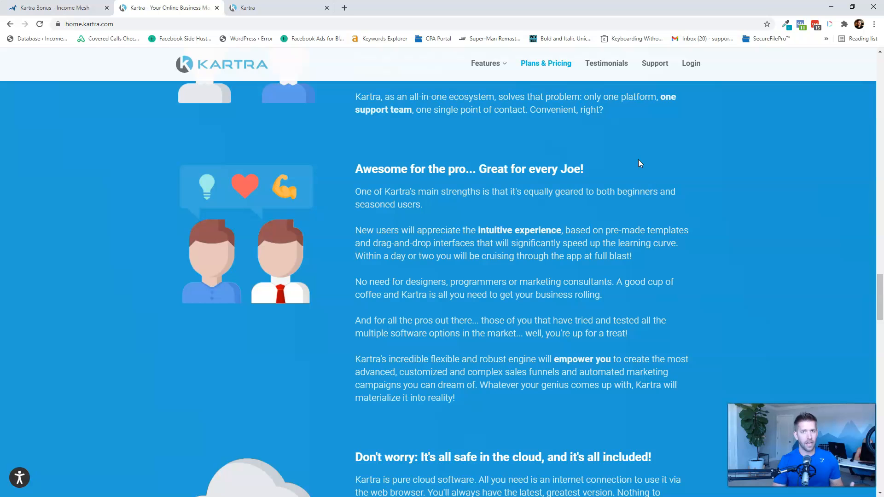
{"action": "scroll", "scroll_direction": "down", "scroll_amount": 3}
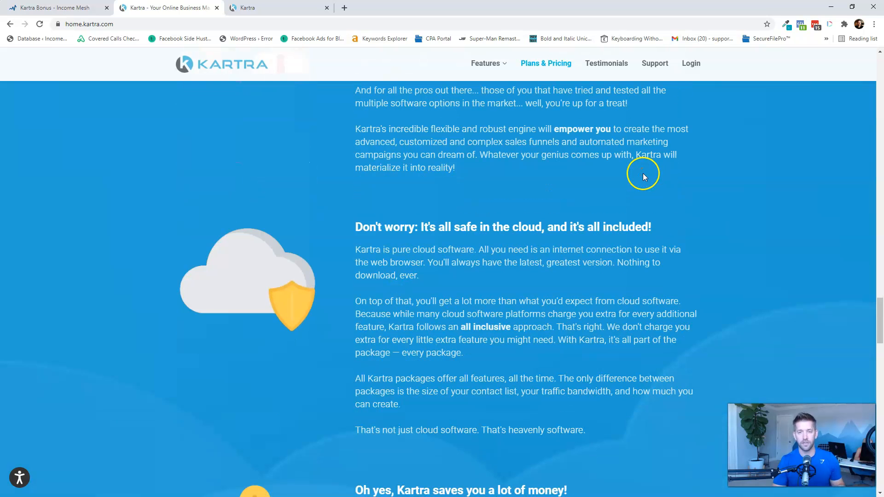
{"action": "scroll", "scroll_direction": "down", "scroll_amount": 3}
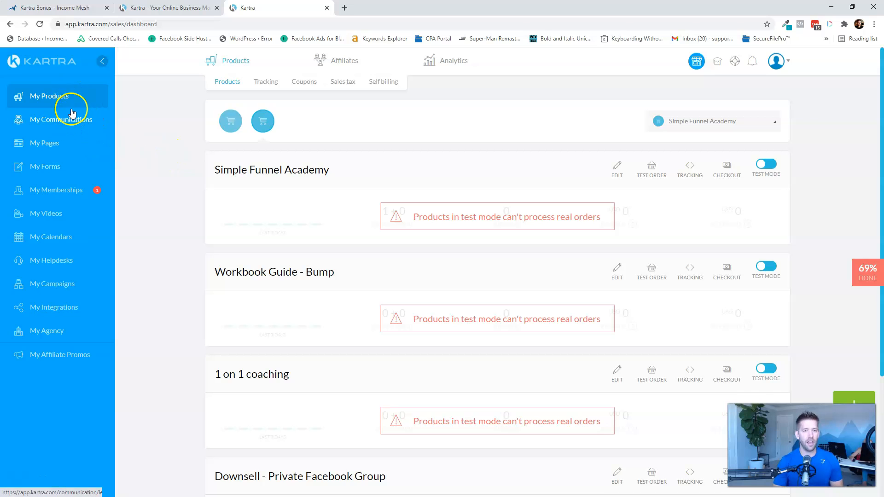
Browse the Communications leads list and the email sequences list, then return to the leads.
{"action": "left_click", "coordinate": [61, 119]}
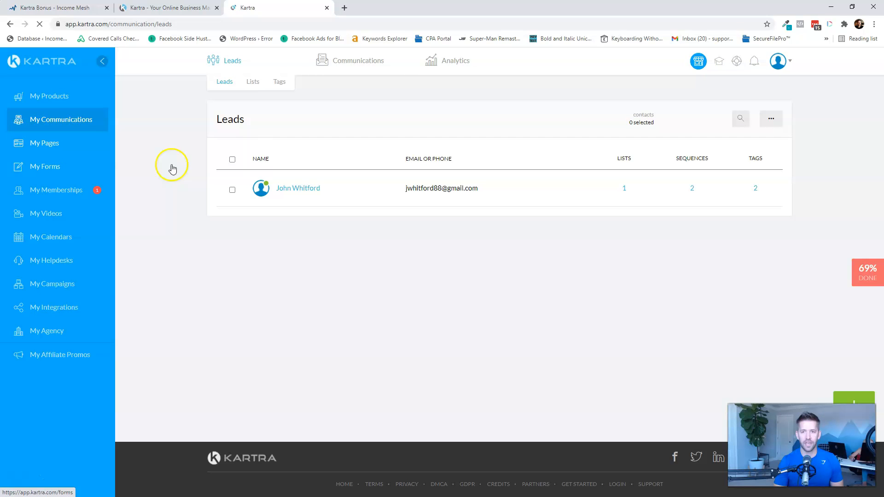
{"action": "left_click", "coordinate": [358, 81]}
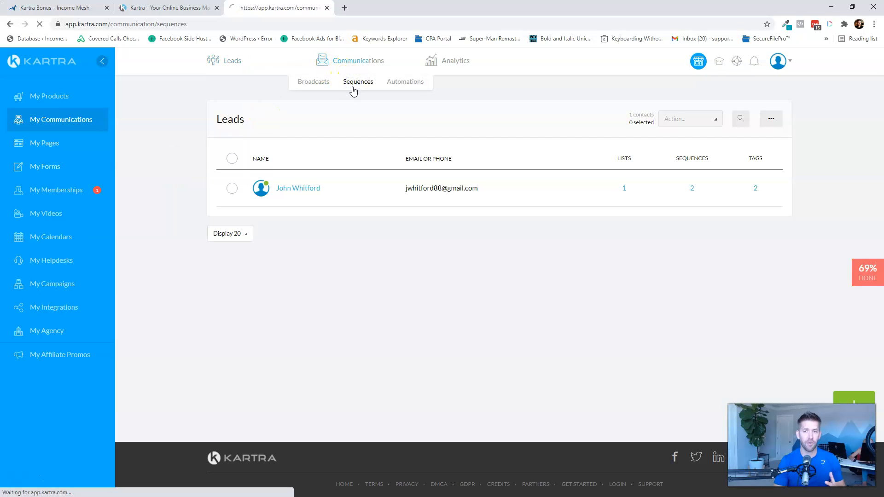
{"action": "left_click", "coordinate": [359, 81]}
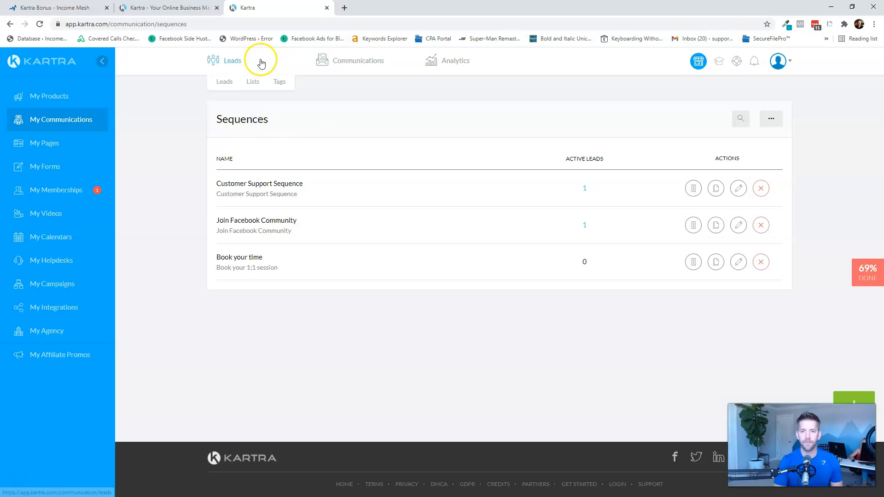
{"action": "left_click", "coordinate": [224, 81]}
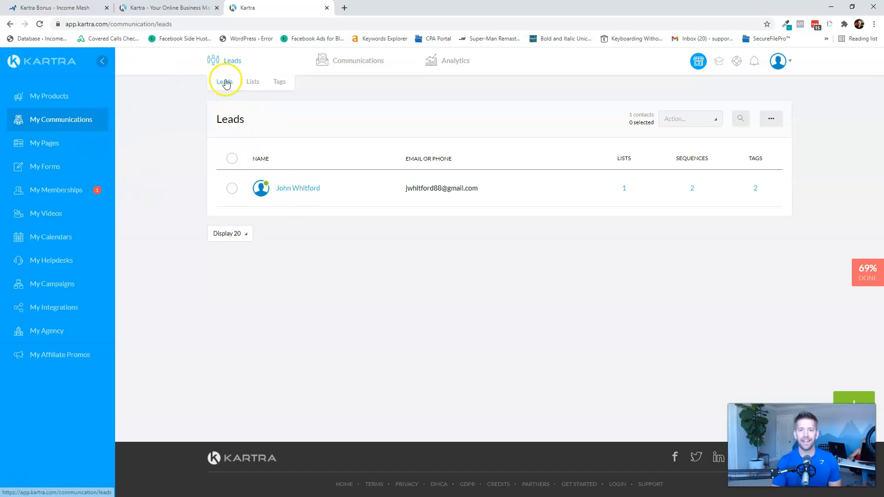
{"action": "mouse_move", "coordinate": [220, 252]}
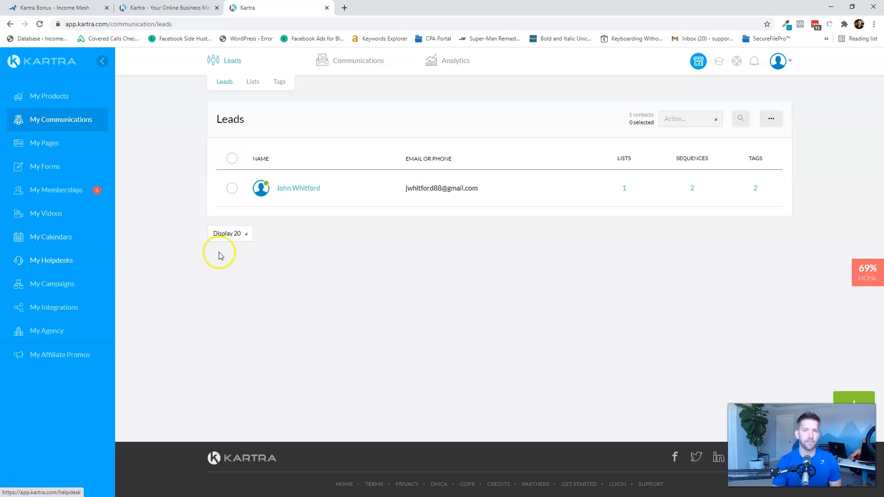
{"action": "left_click", "coordinate": [298, 188]}
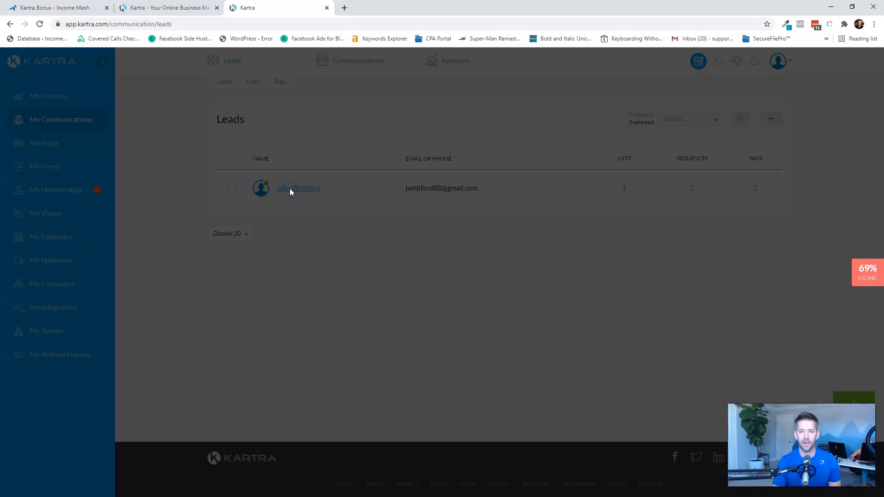
{"action": "left_click", "coordinate": [298, 188]}
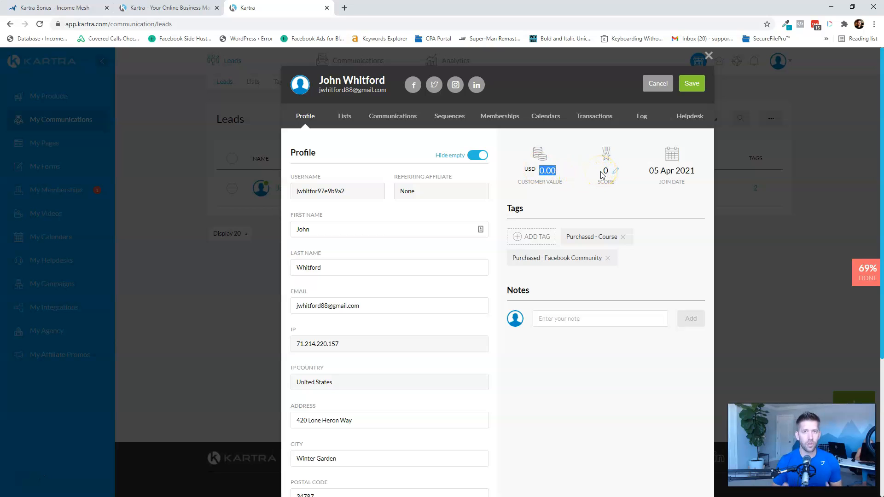
{"action": "scroll", "scroll_direction": "down", "scroll_amount": 3}
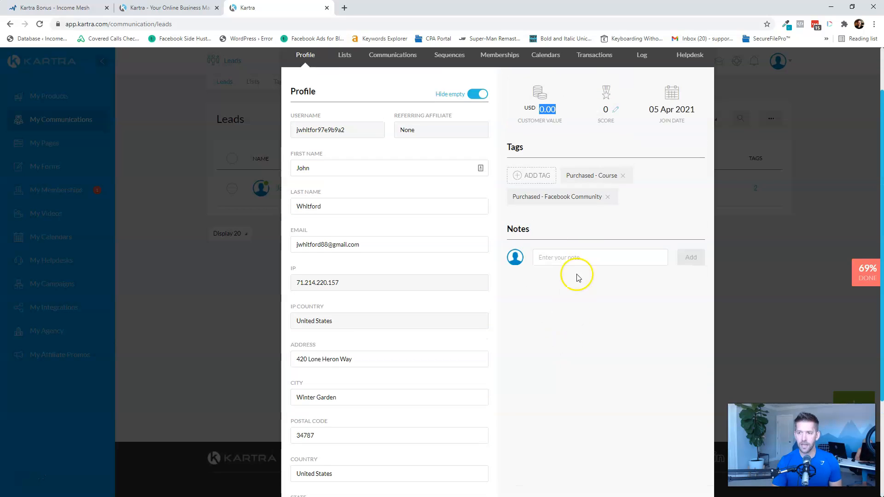
{"action": "scroll", "scroll_direction": "down", "scroll_amount": 3}
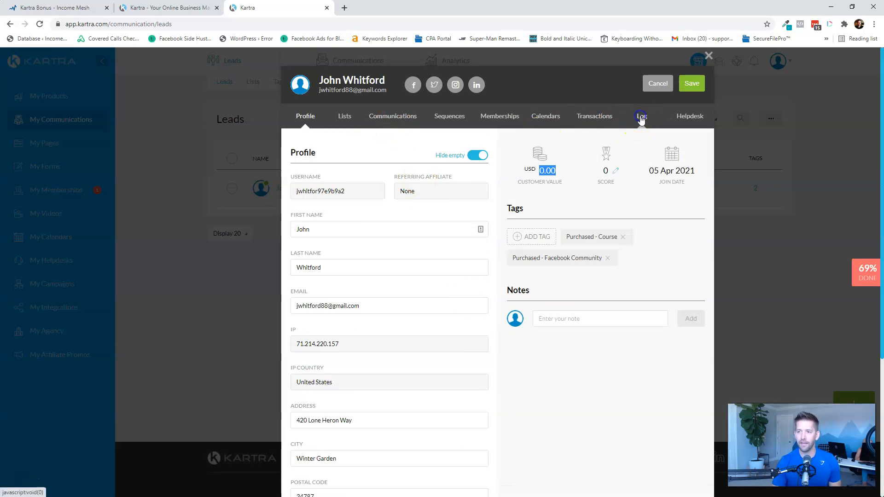
Review the lead's full activity log of video visits, emails, tags, page visits and purchases.
{"action": "left_click", "coordinate": [640, 116]}
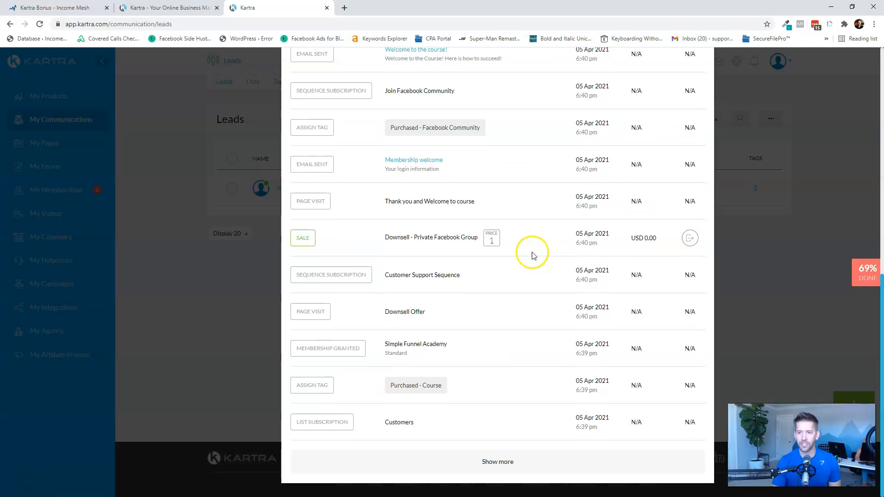
{"action": "left_click", "coordinate": [496, 462]}
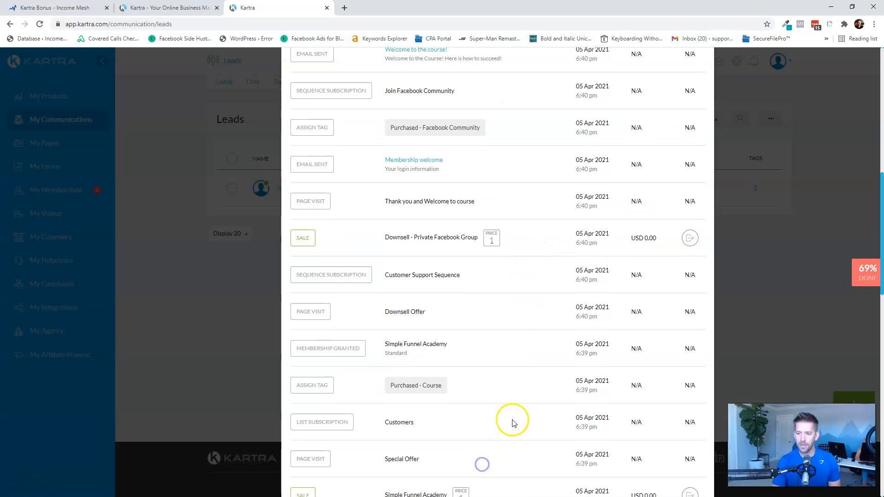
{"action": "scroll", "scroll_direction": "down", "scroll_amount": 3}
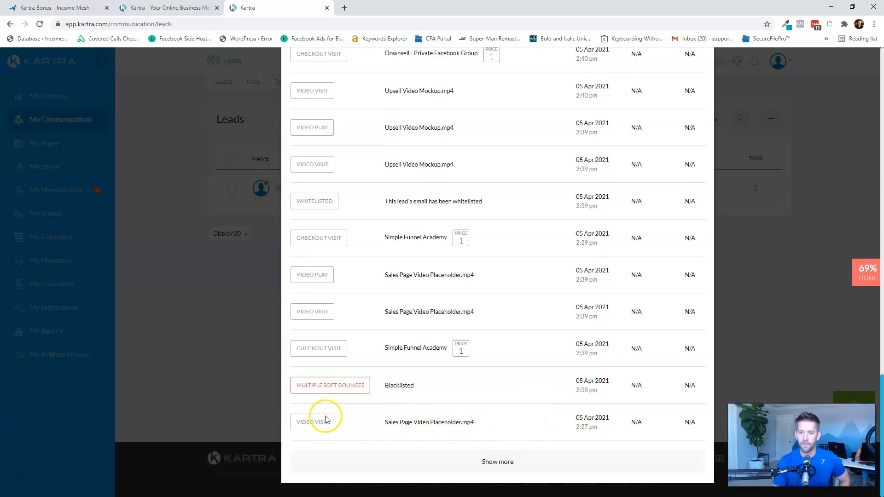
{"action": "mouse_move", "coordinate": [310, 354]}
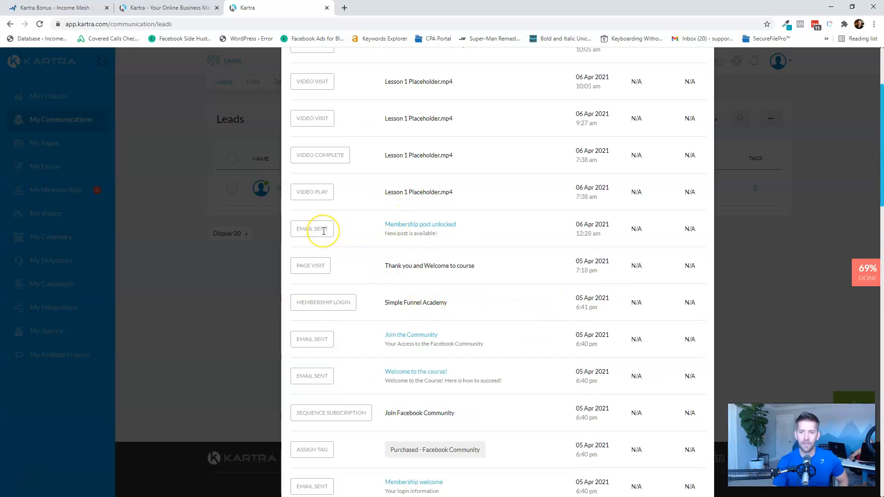
{"action": "scroll", "scroll_direction": "down", "scroll_amount": 3}
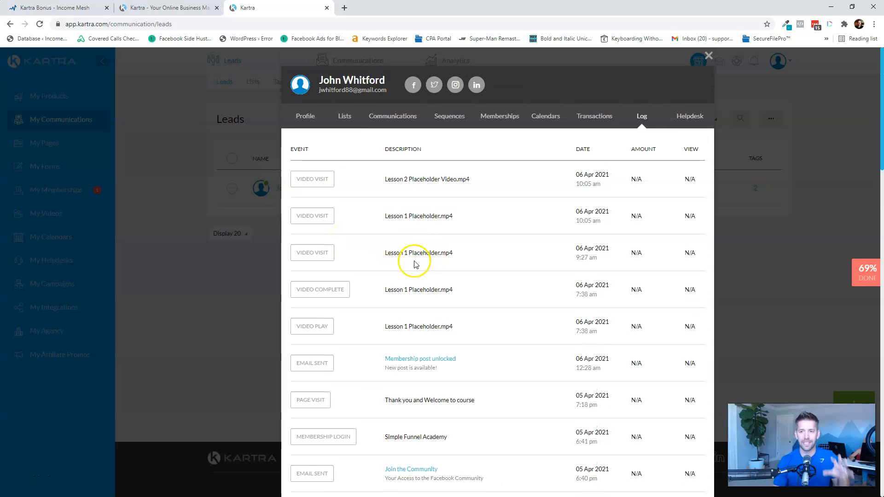
{"action": "mouse_move", "coordinate": [406, 263]}
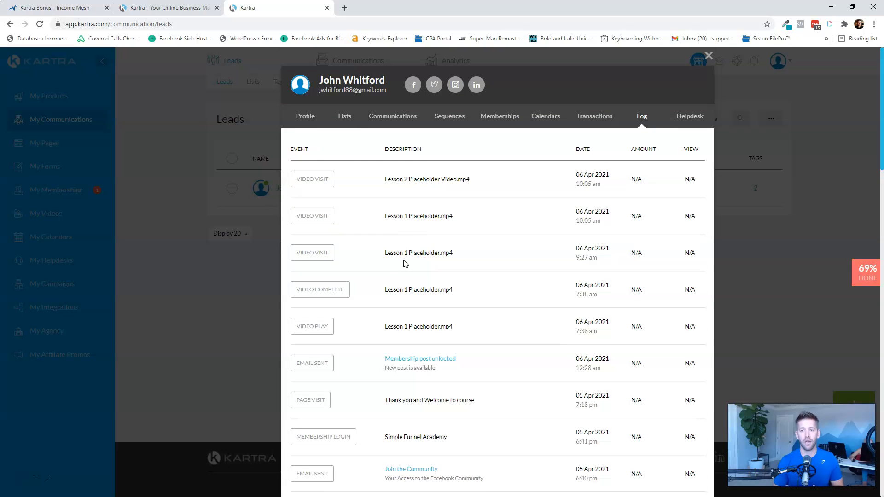
{"action": "mouse_move", "coordinate": [434, 84]}
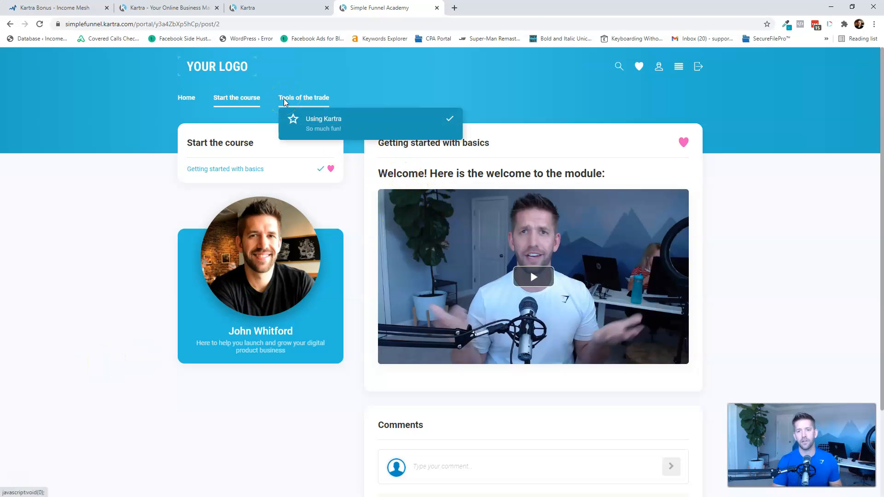
Look further down the Simple Funnel Academy member portal's Getting started lesson page.
{"action": "scroll", "scroll_direction": "down", "scroll_amount": 3}
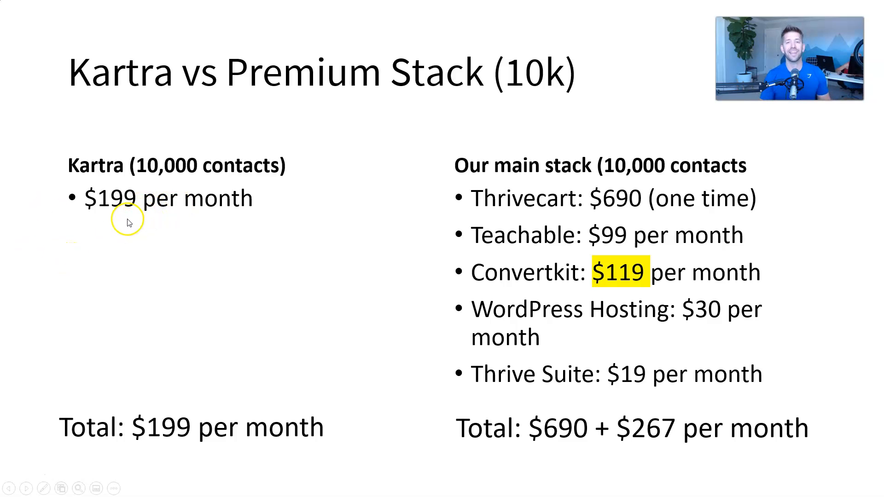
{"action": "mouse_move", "coordinate": [536, 332]}
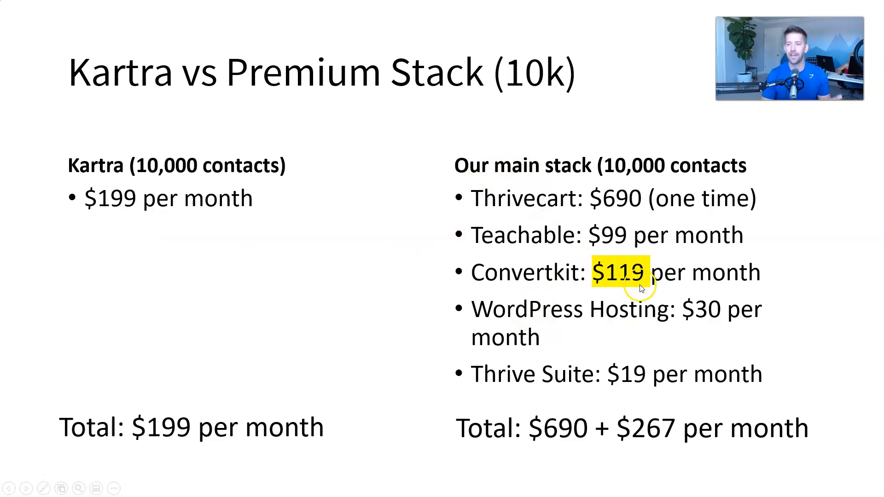
{"action": "mouse_move", "coordinate": [654, 321]}
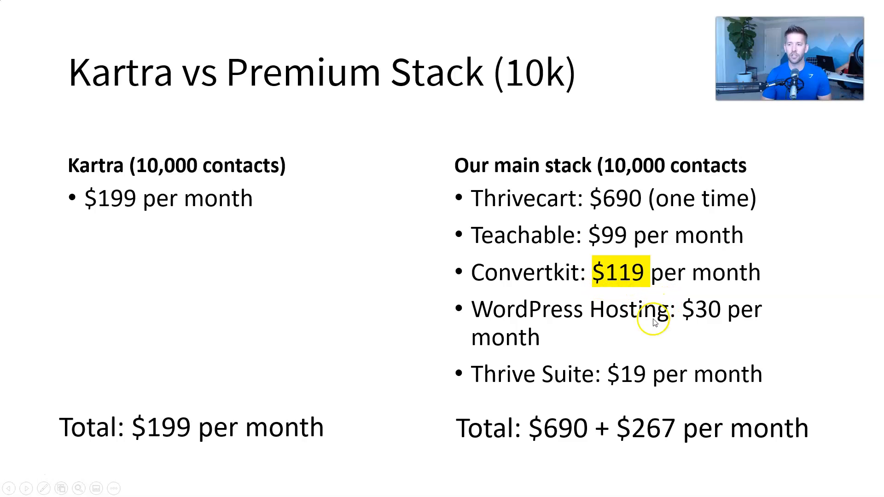
{"action": "mouse_move", "coordinate": [591, 411]}
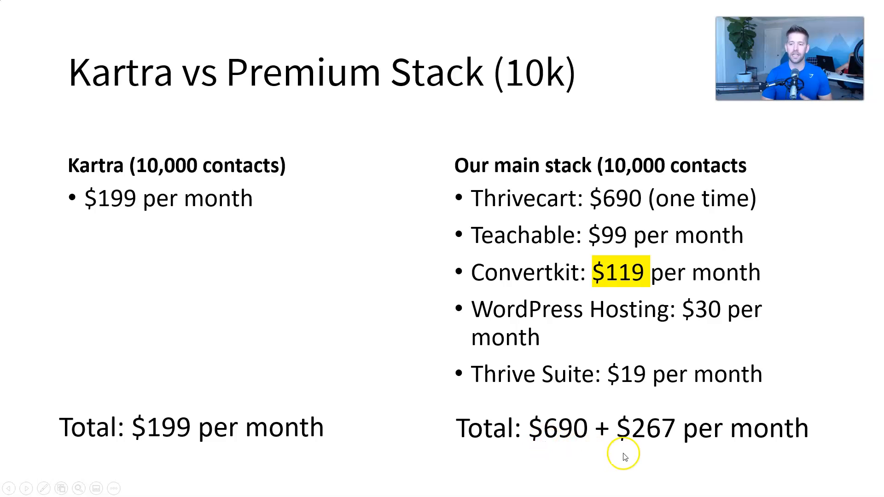
{"action": "mouse_move", "coordinate": [665, 454]}
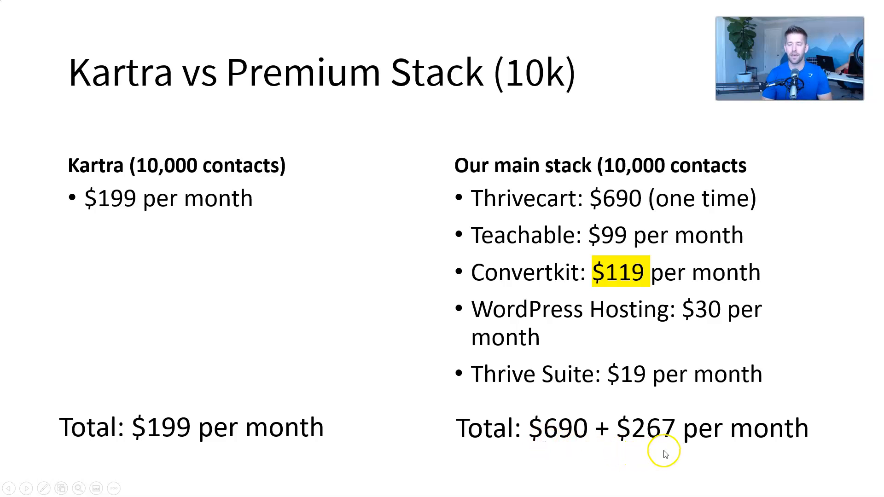
{"action": "mouse_move", "coordinate": [343, 429]}
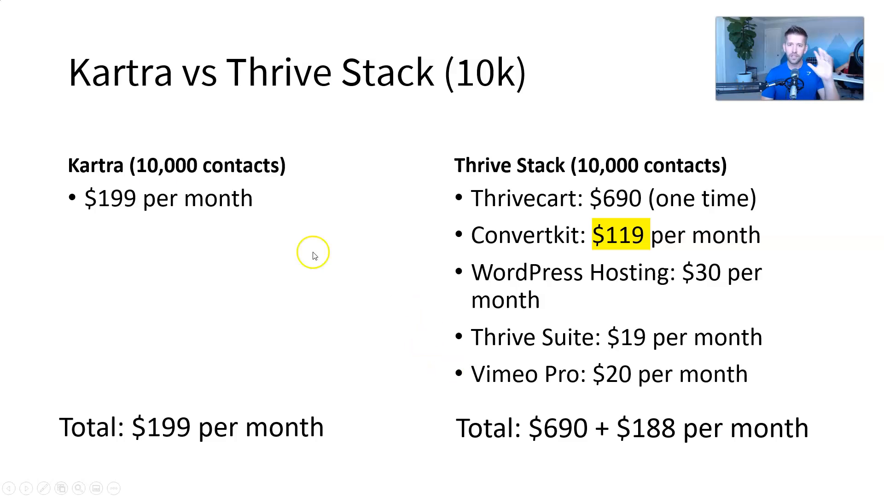
{"action": "mouse_move", "coordinate": [312, 186]}
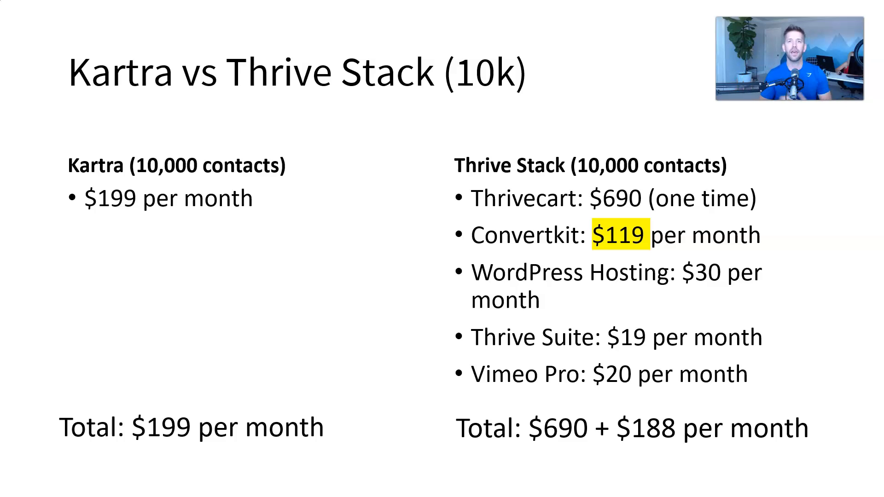
Present the Thrive Stack (10k) slide, then advance to Kartra vs WordPress Only Stack (10k) at $217.25 monthly.
{"action": "left_click", "coordinate": [612, 338]}
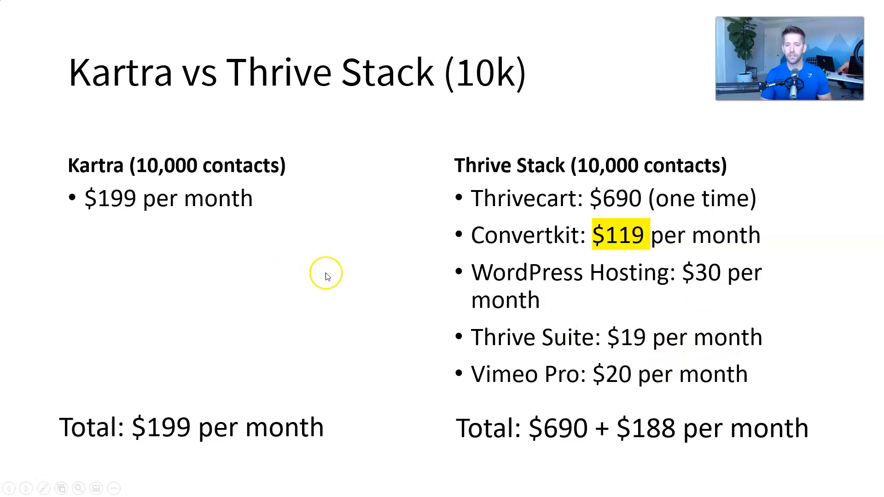
{"action": "mouse_move", "coordinate": [533, 453]}
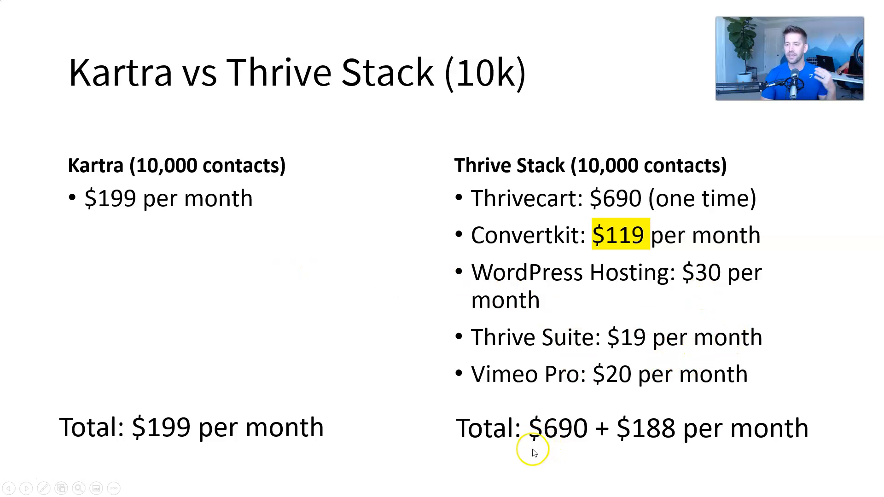
{"action": "mouse_move", "coordinate": [633, 456]}
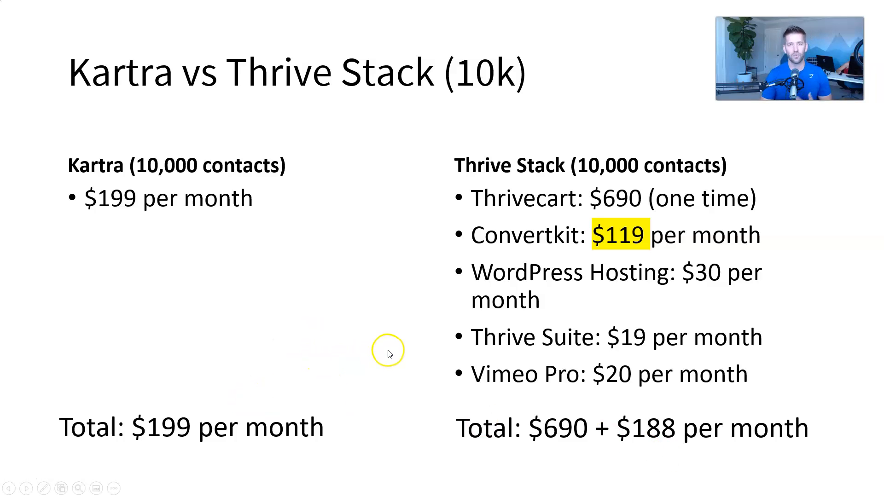
{"action": "key", "text": "Right"}
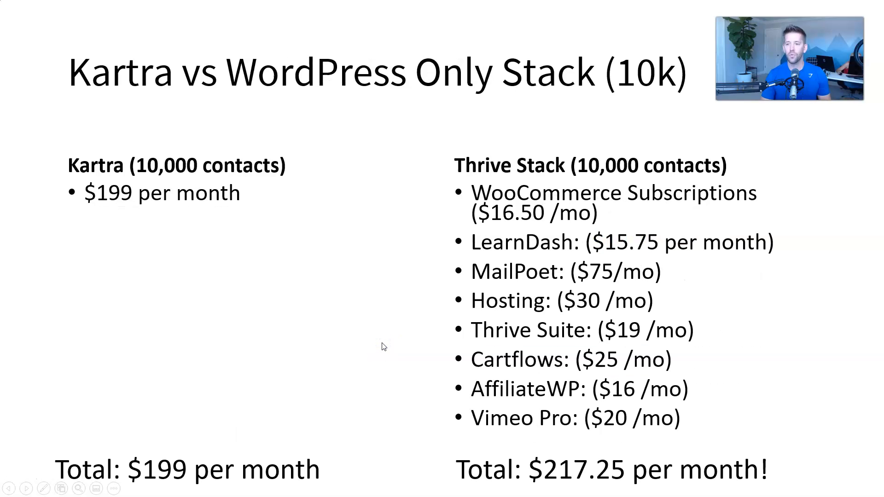